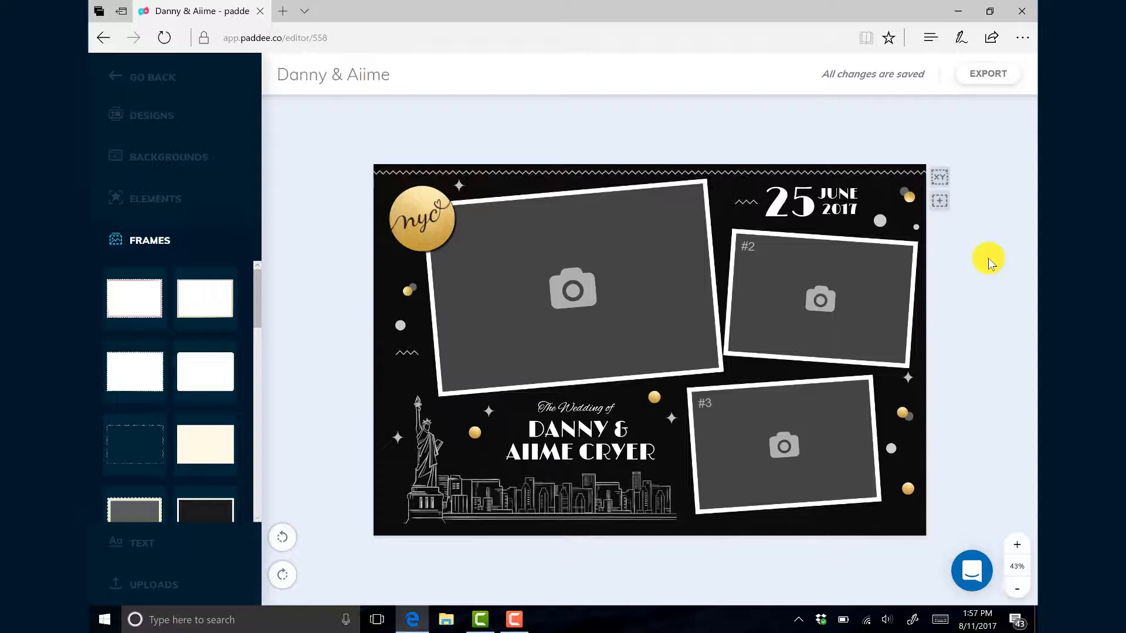
Export the Danny & Aiime design as a Social Booth final zip and show it in Downloads
left_click(988, 74)
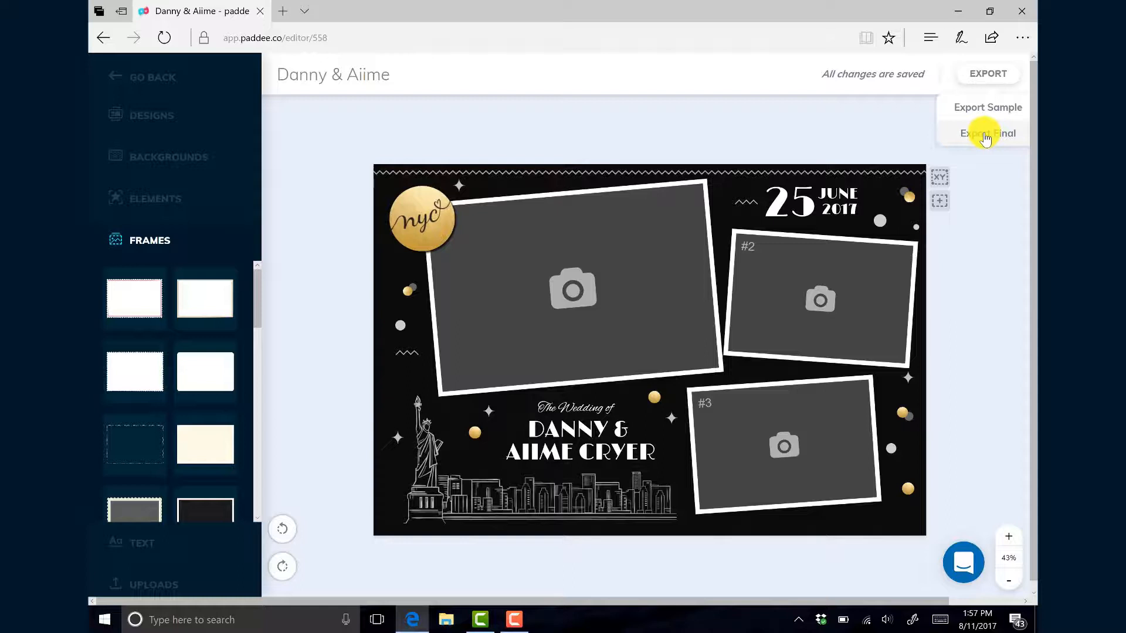
left_click(986, 134)
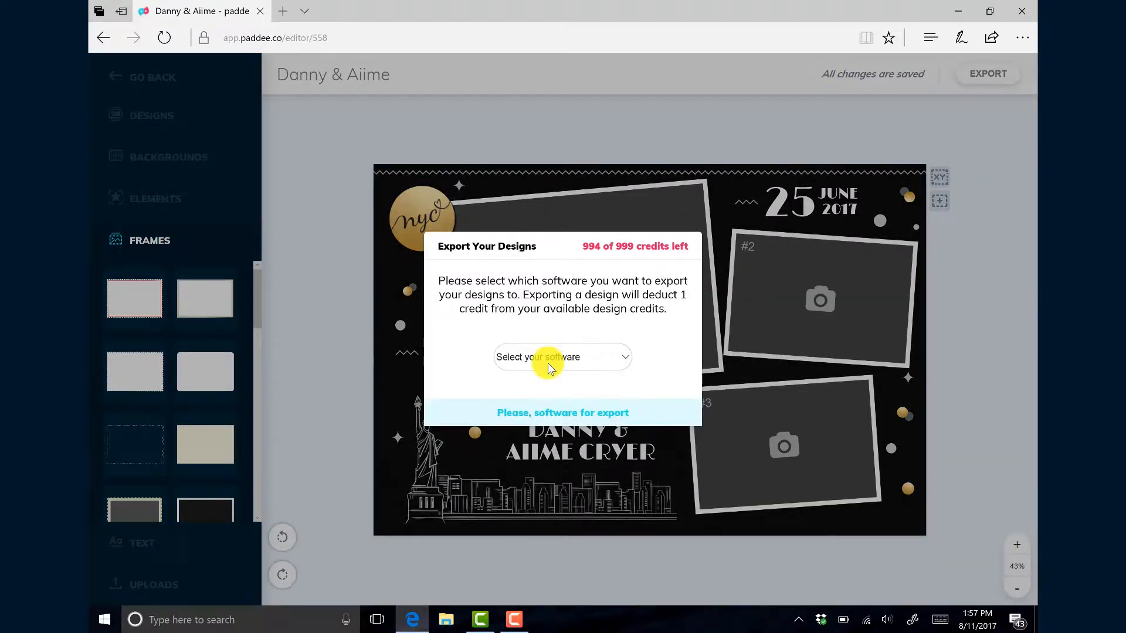
left_click(563, 358)
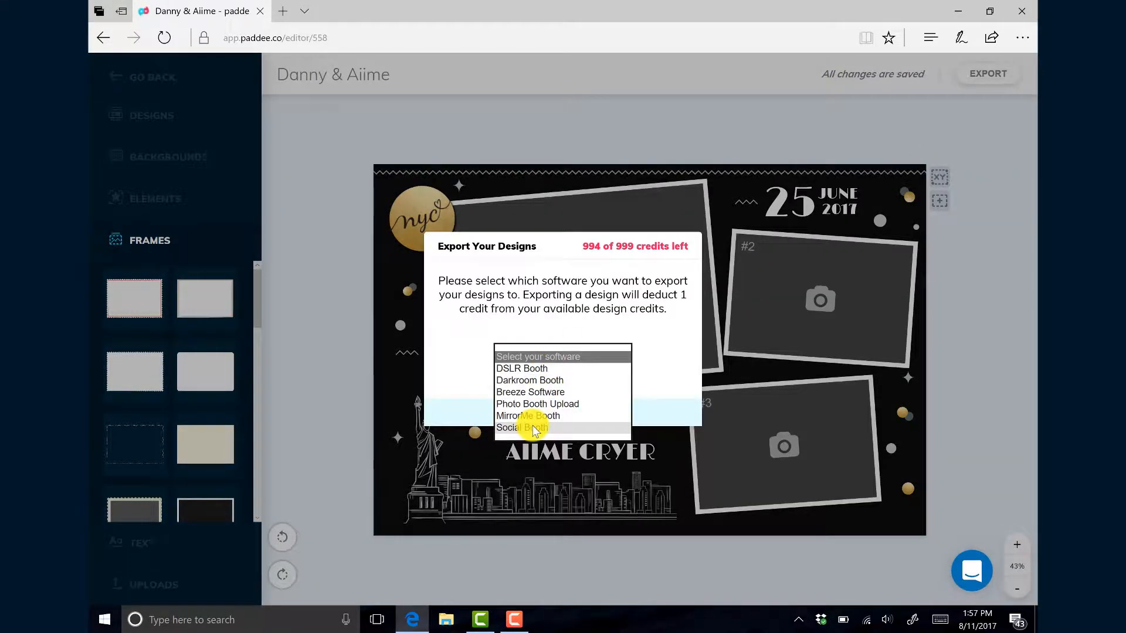
left_click(522, 427)
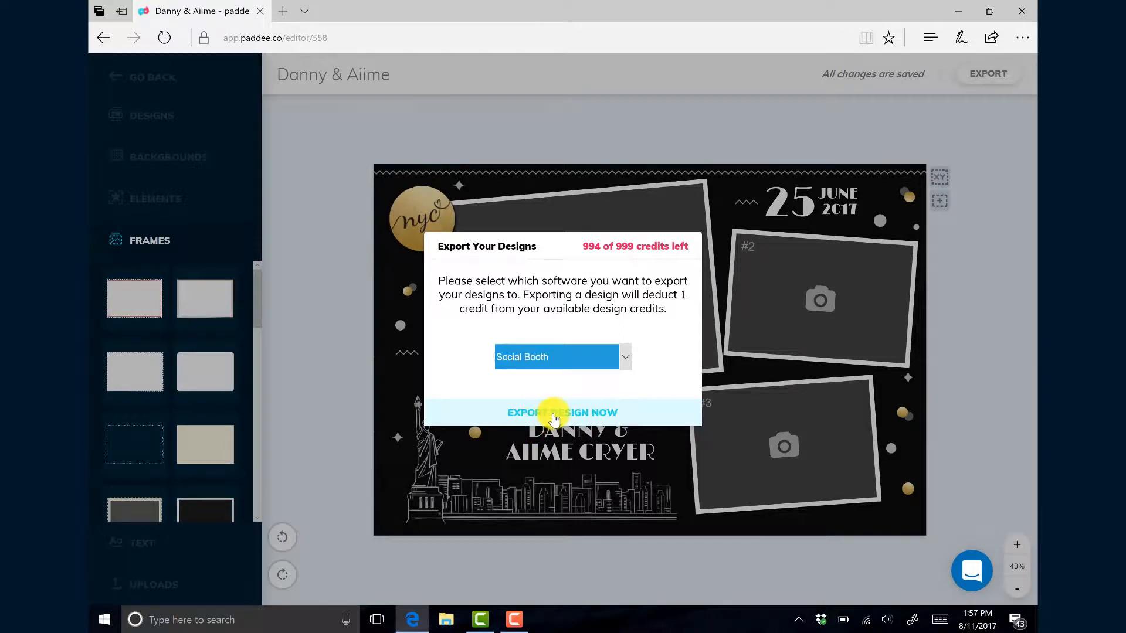
left_click(562, 412)
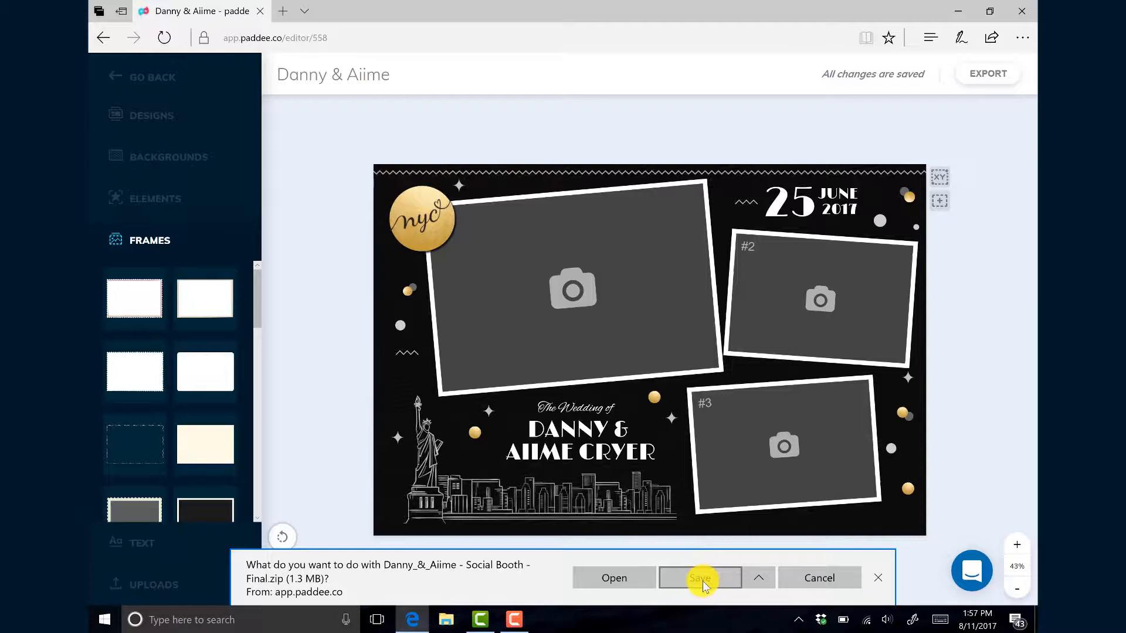
left_click(701, 578)
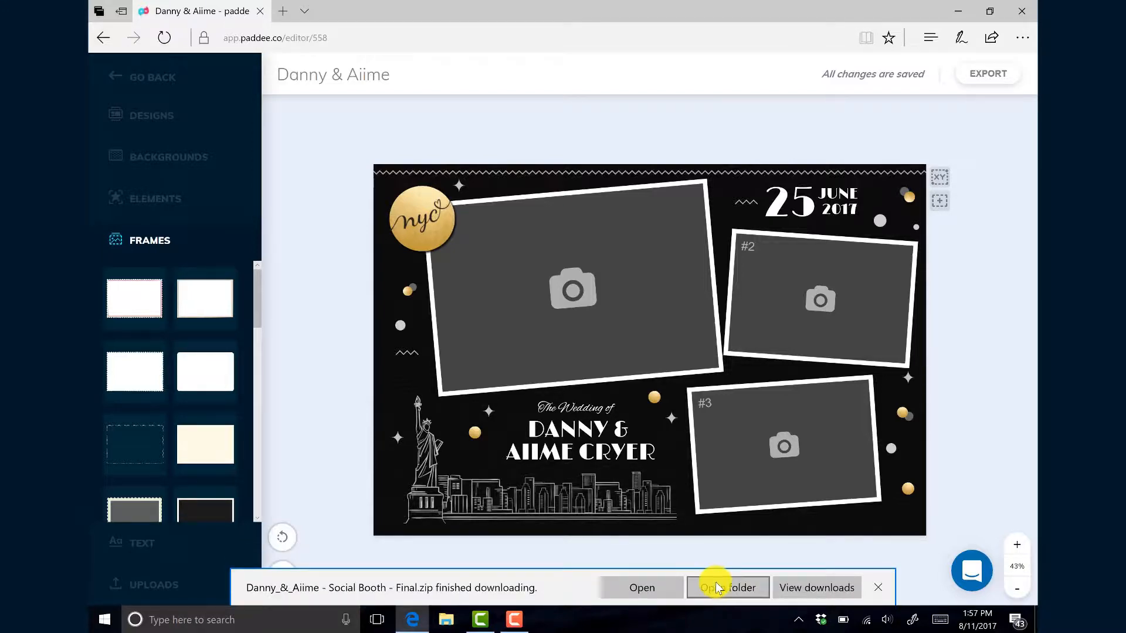
left_click(727, 587)
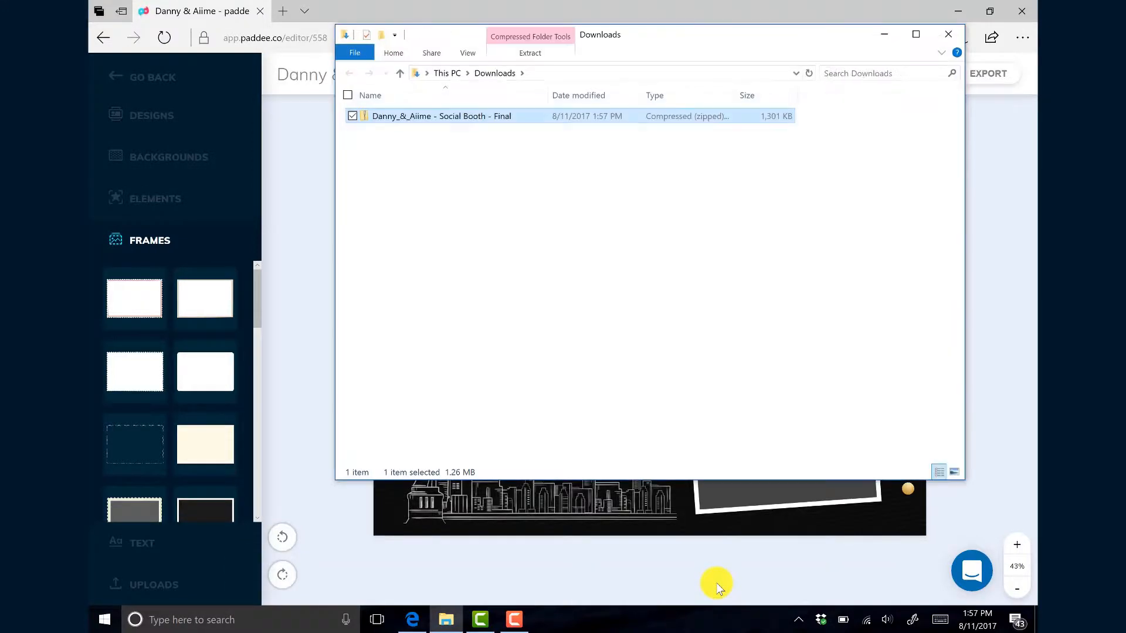
mouse_move(465, 116)
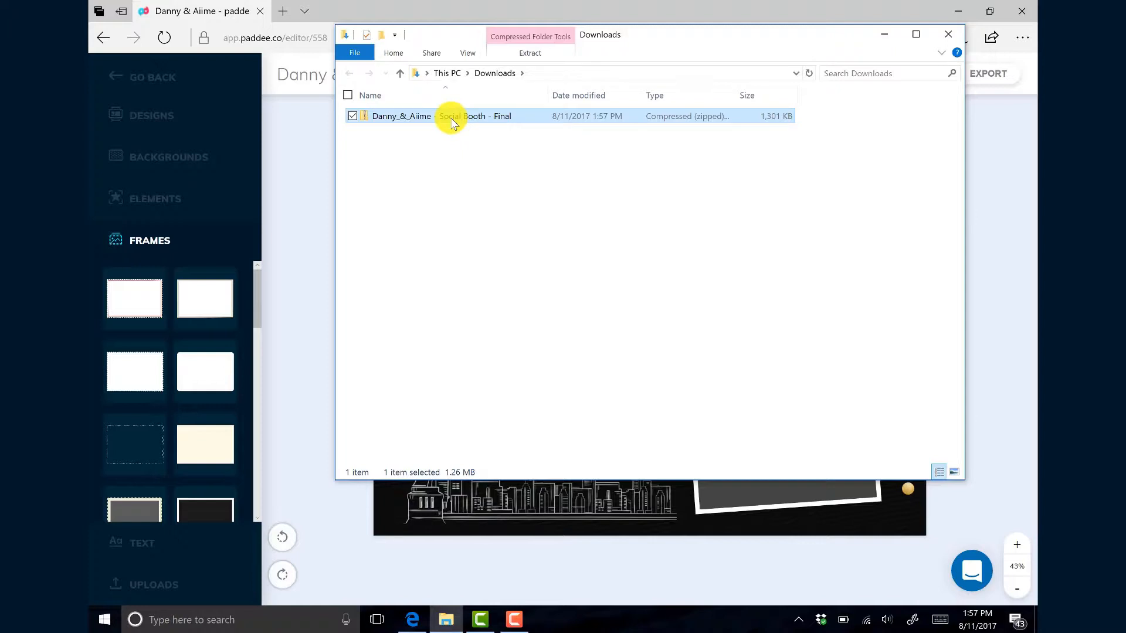
Extract the Social Booth zip into its suggested folder in Downloads
right_click(452, 115)
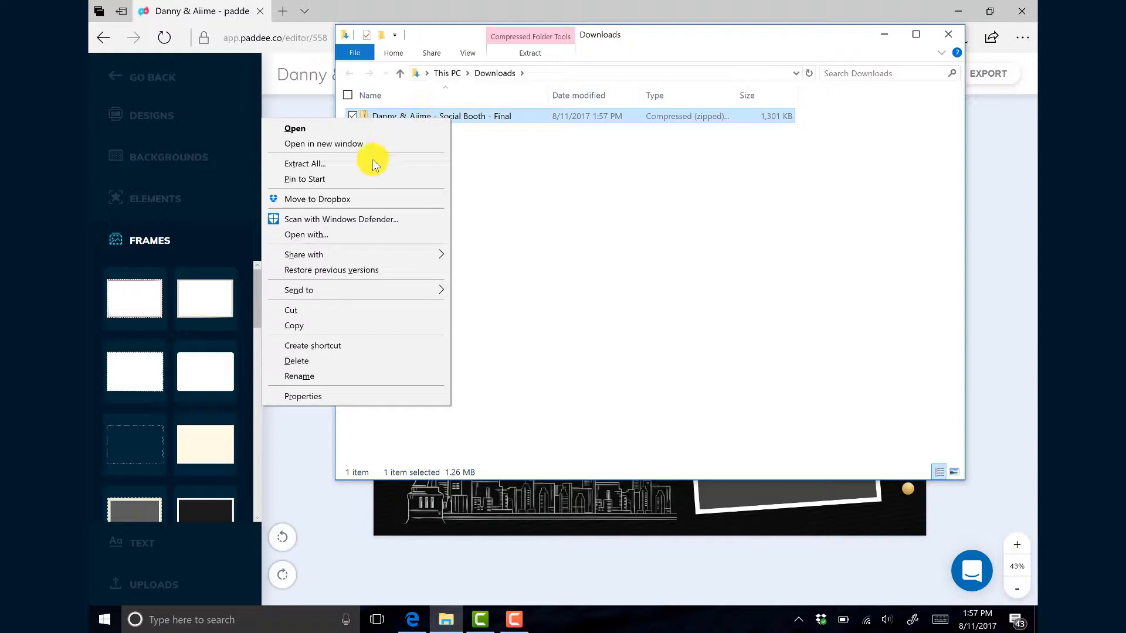
left_click(304, 164)
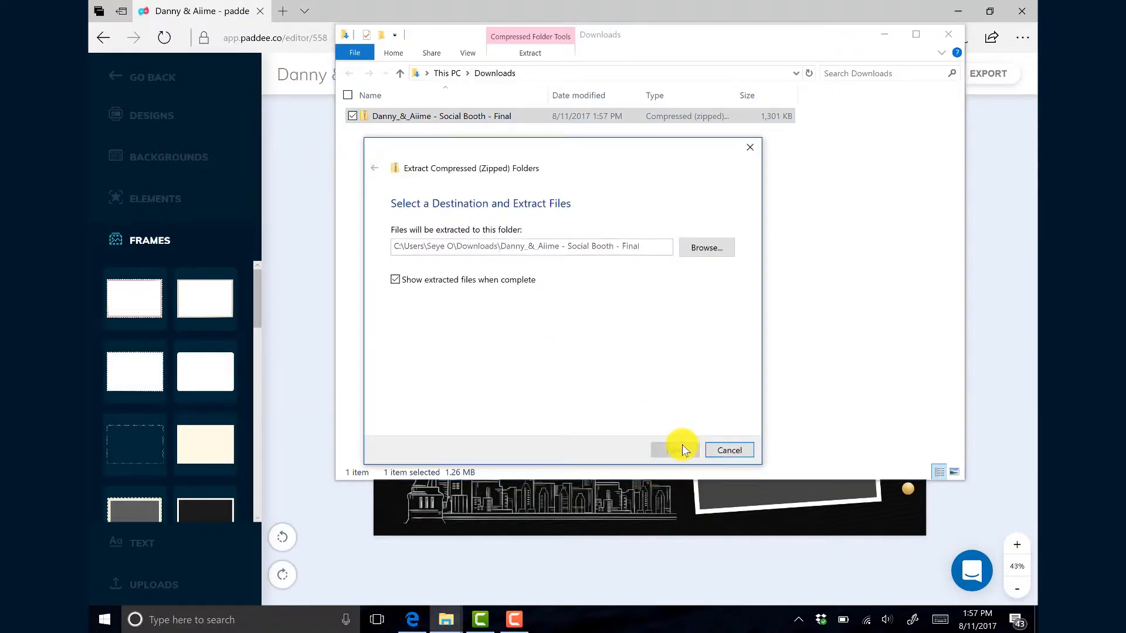
left_click(659, 450)
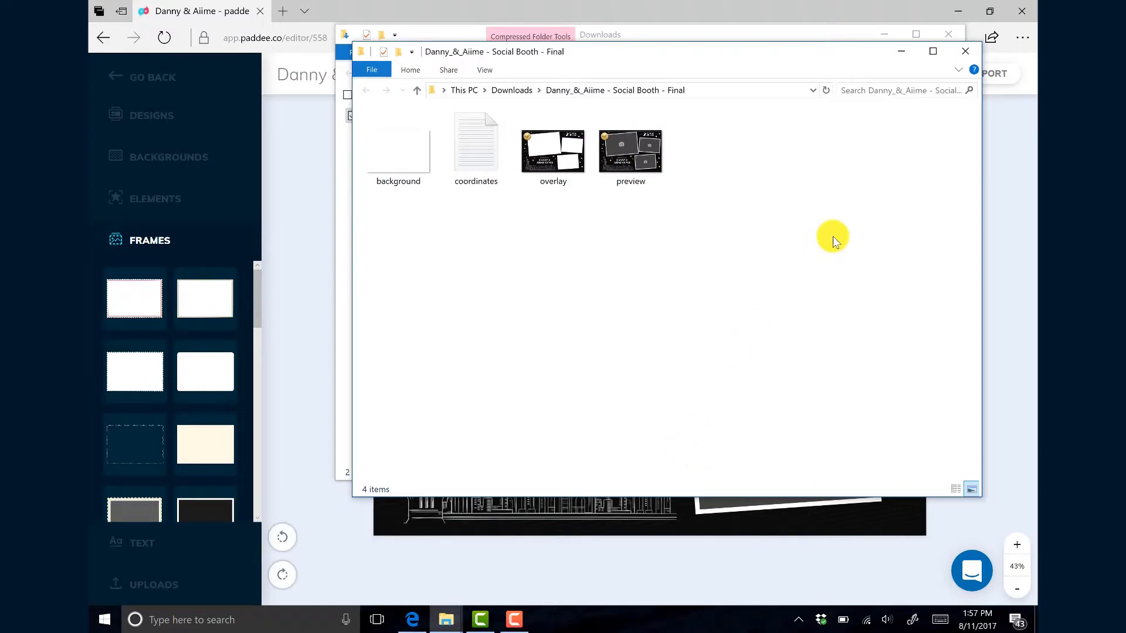
left_click(966, 51)
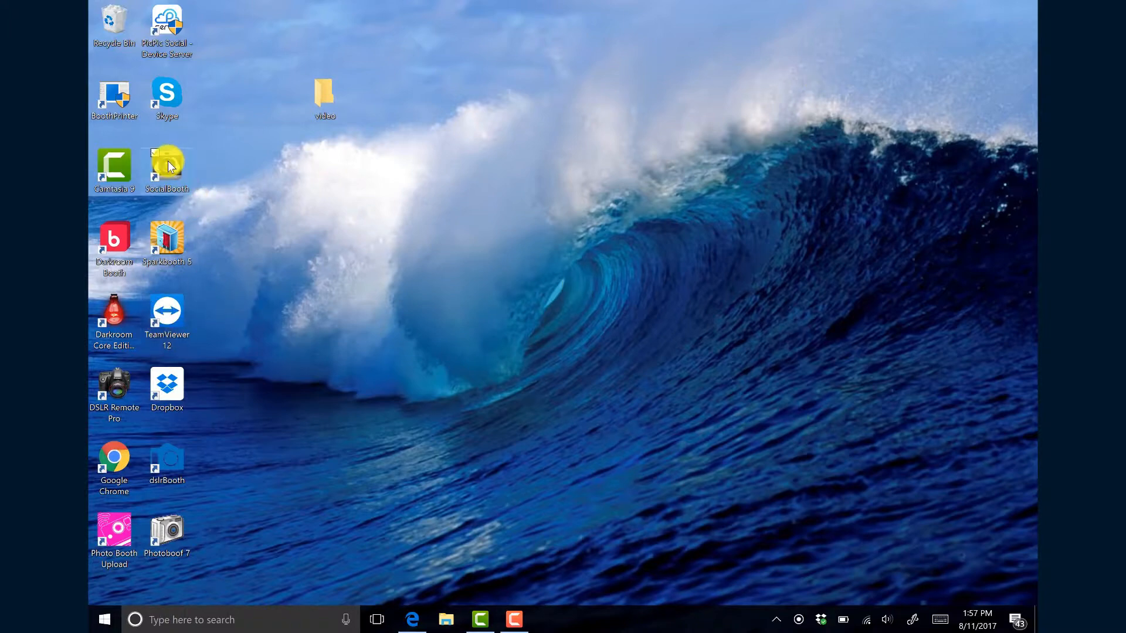
Launch Social Booth and view the X,Y Coordinates table under Templates
double_click(166, 166)
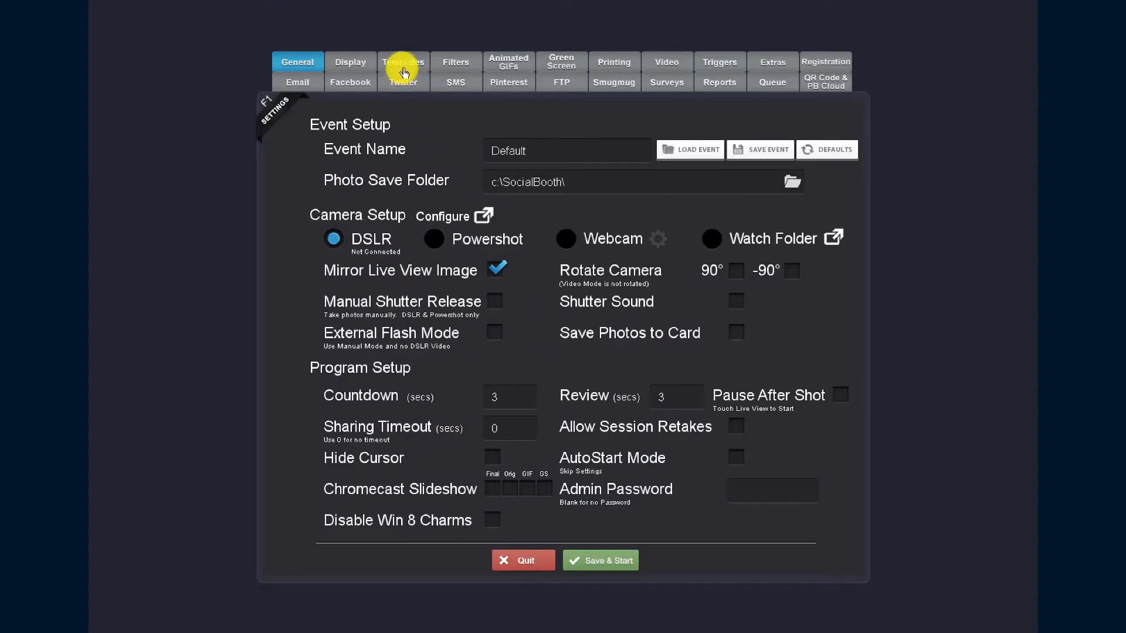
left_click(403, 61)
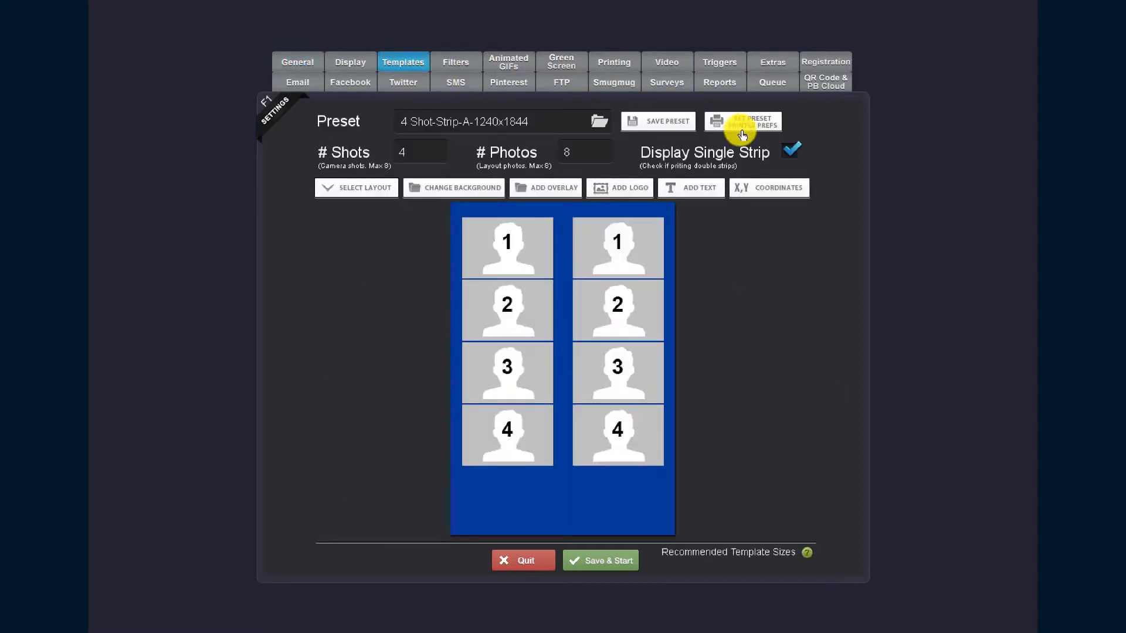
left_click(768, 188)
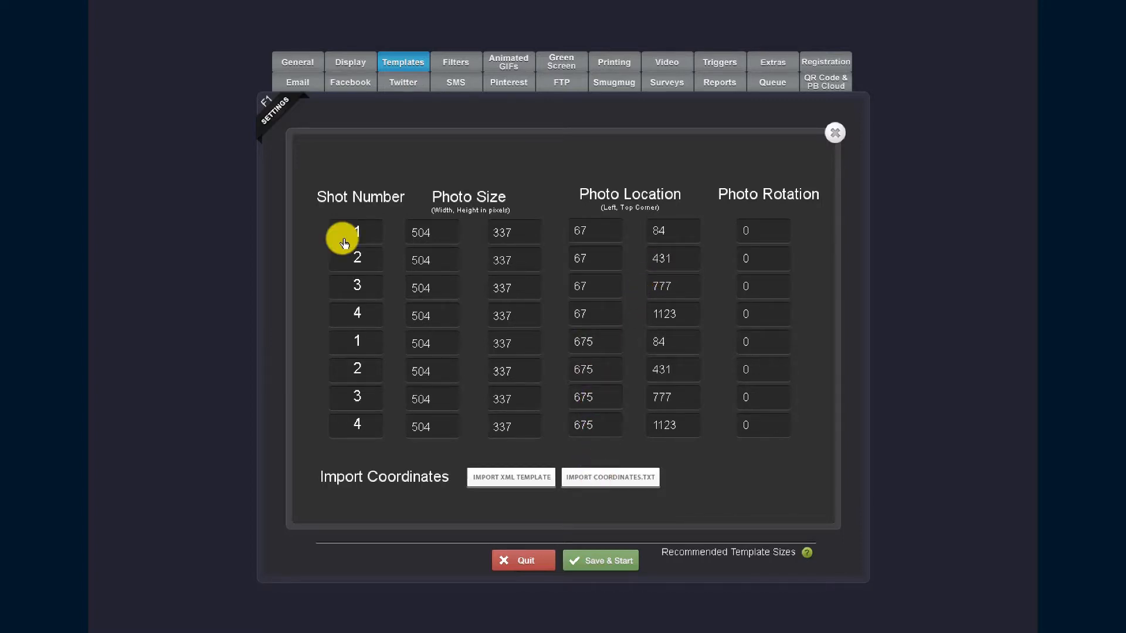
Import coordinates.txt from the extracted Danny & Aiime folder in Downloads
left_click(610, 478)
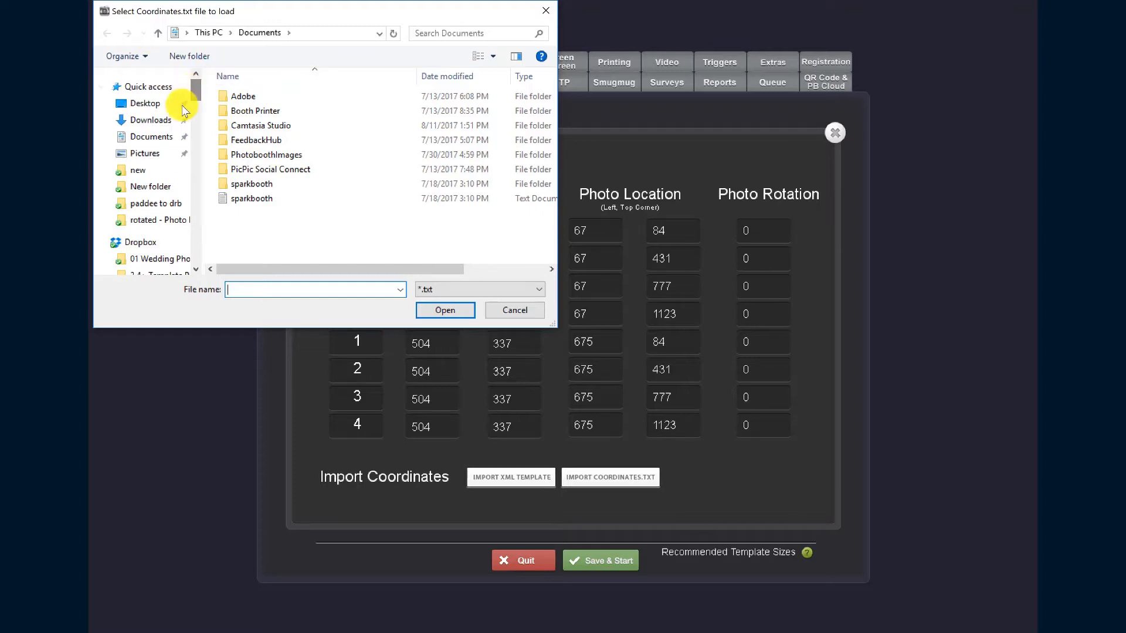
left_click(151, 119)
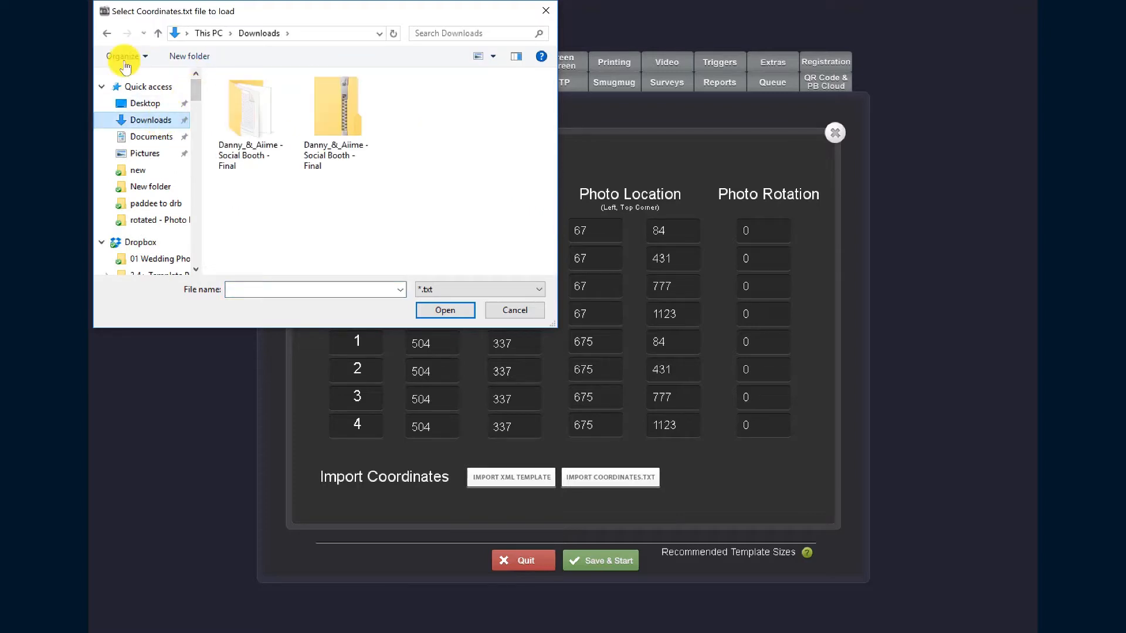
left_click(250, 108)
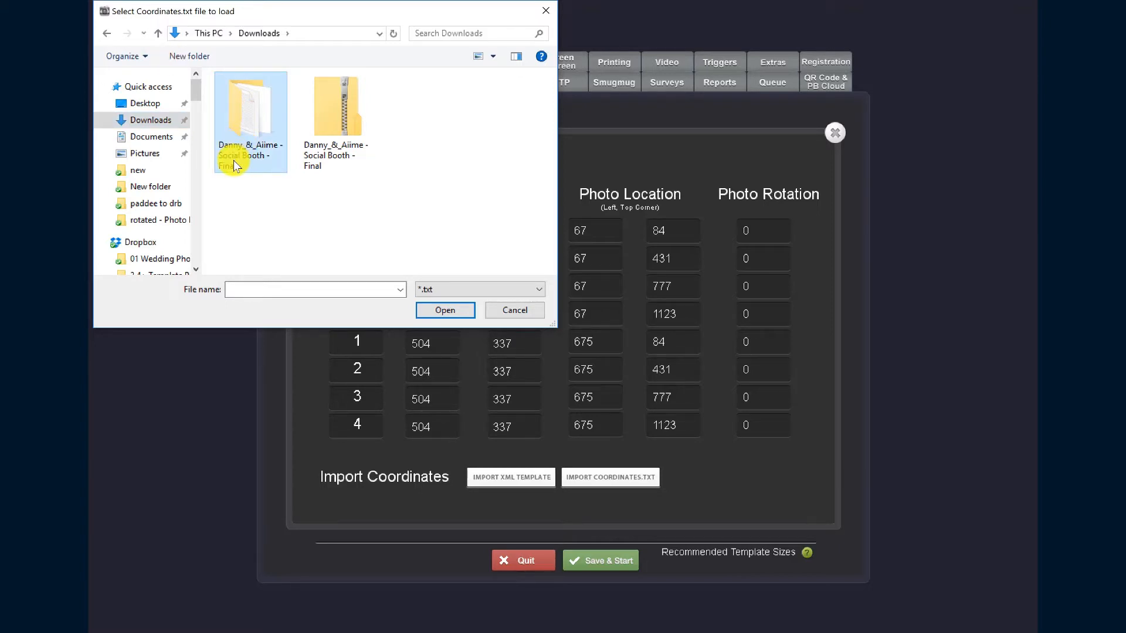
double_click(249, 108)
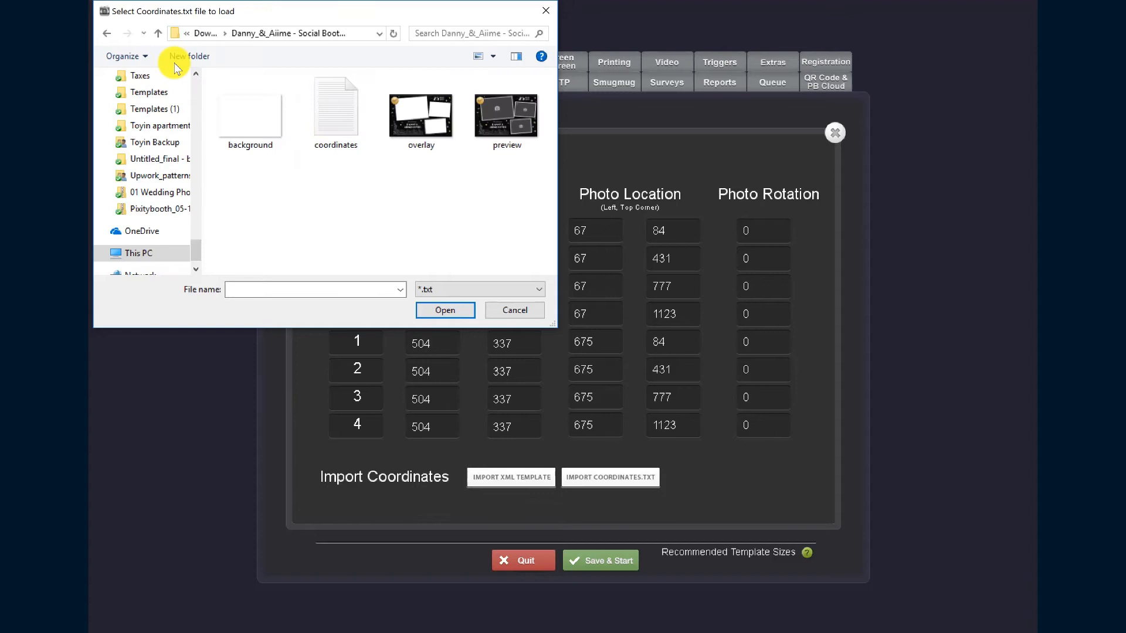
left_click(336, 111)
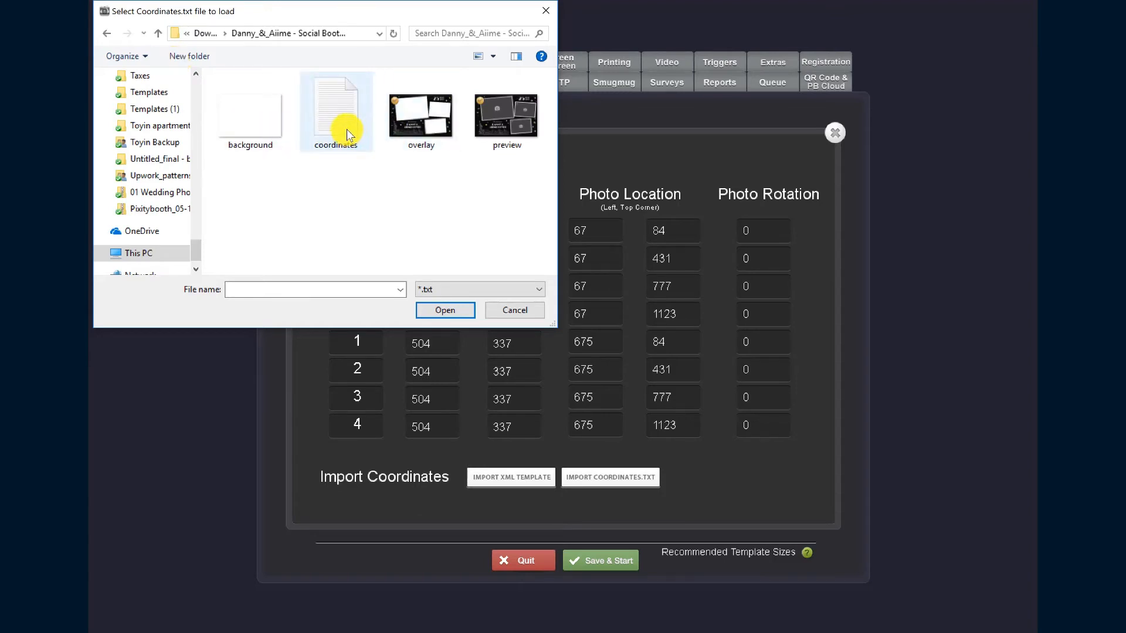
left_click(336, 112)
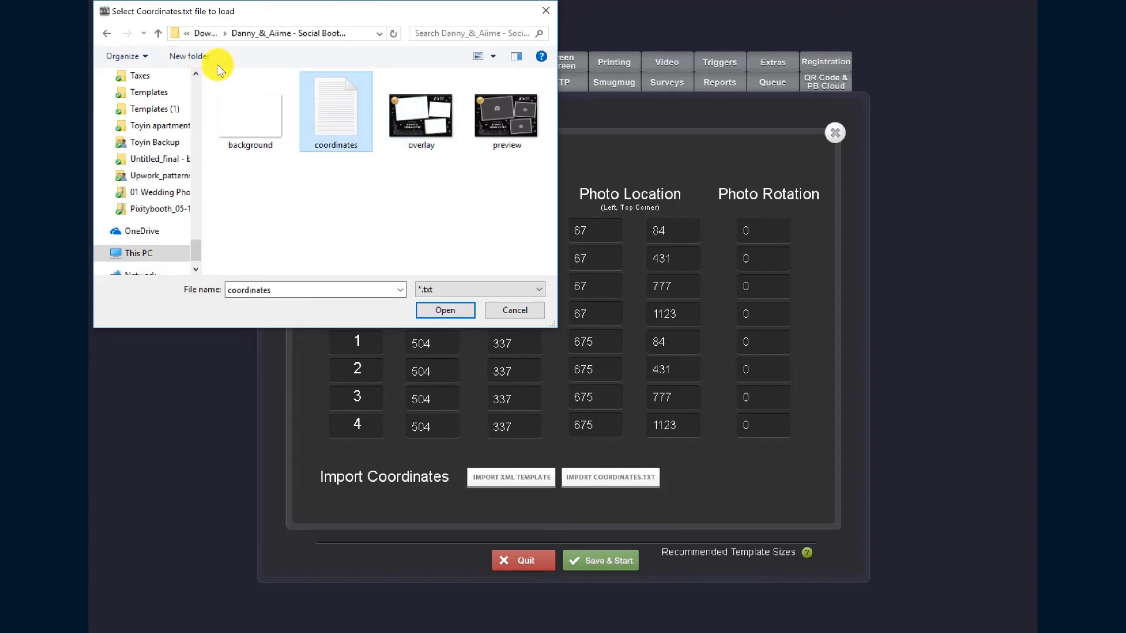
left_click(444, 311)
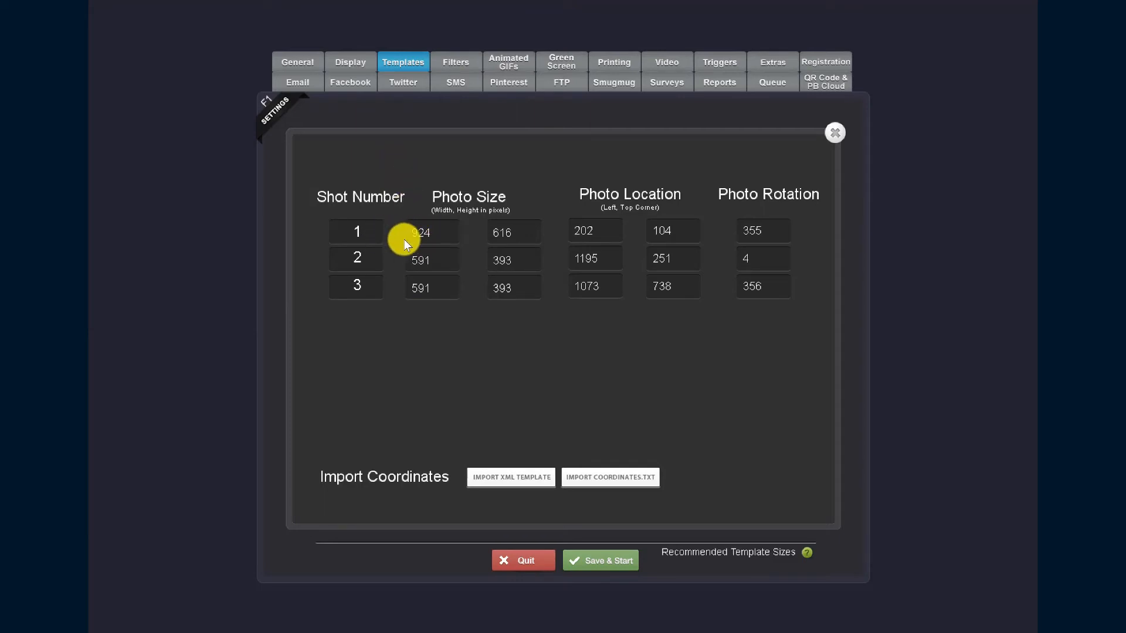
mouse_move(748, 208)
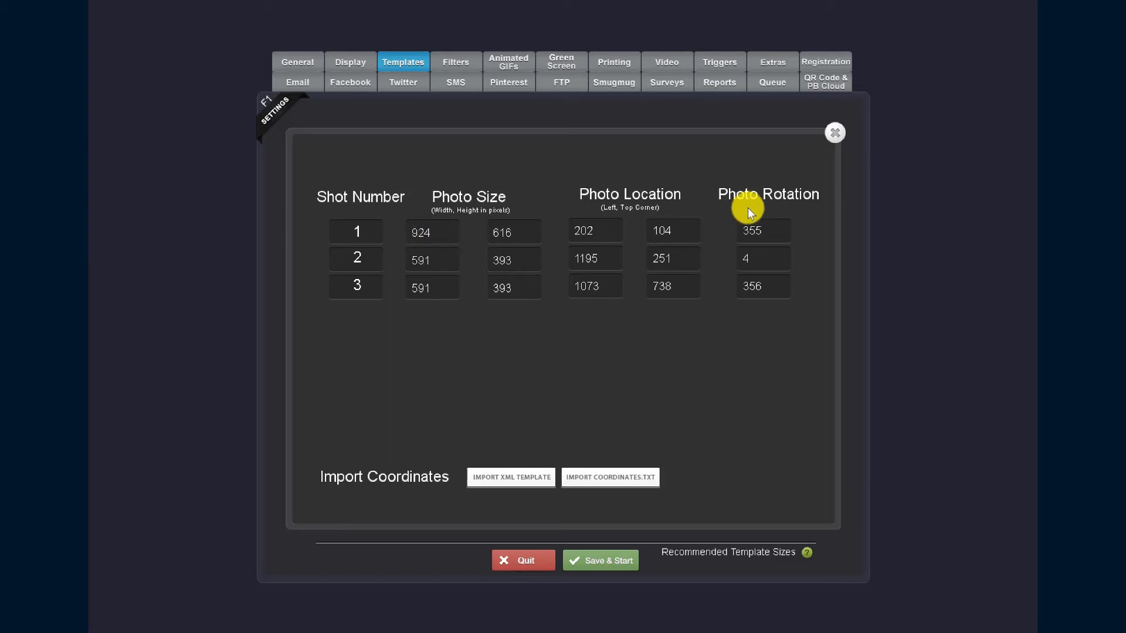